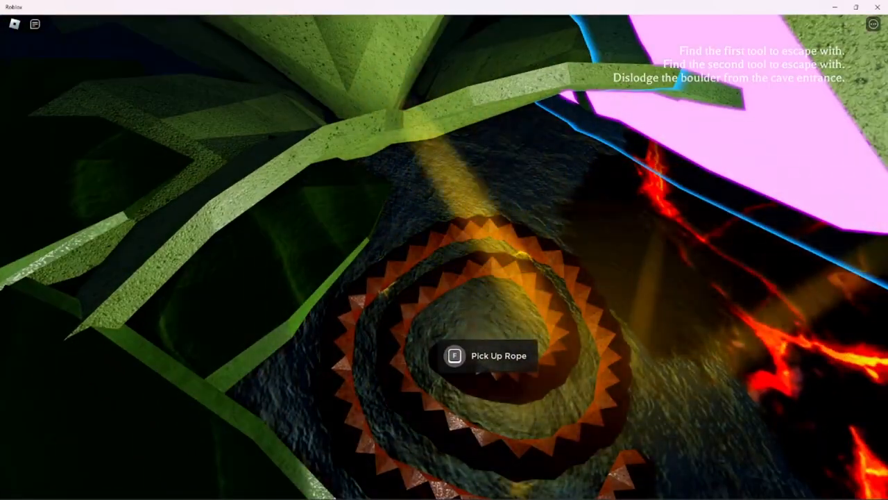
# Pick up the coiled rope, completing the first escape-tool objective
pyautogui.press('f')
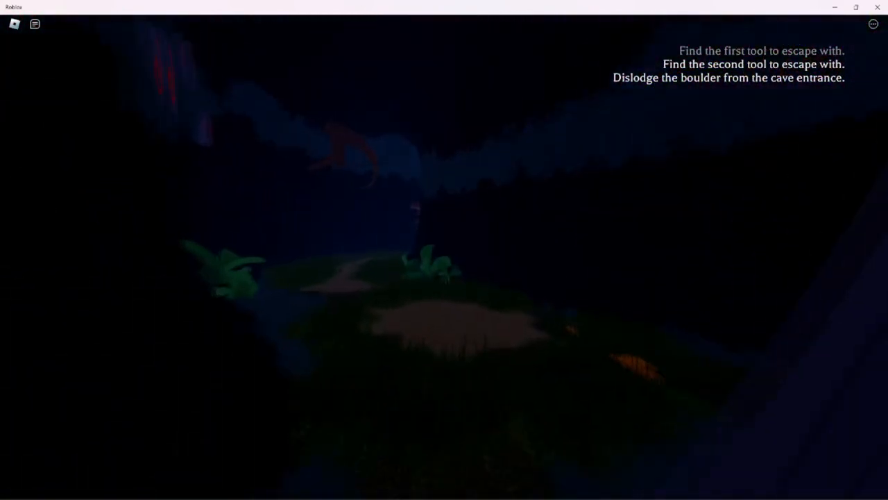
pyautogui.moveTo(444, 250)
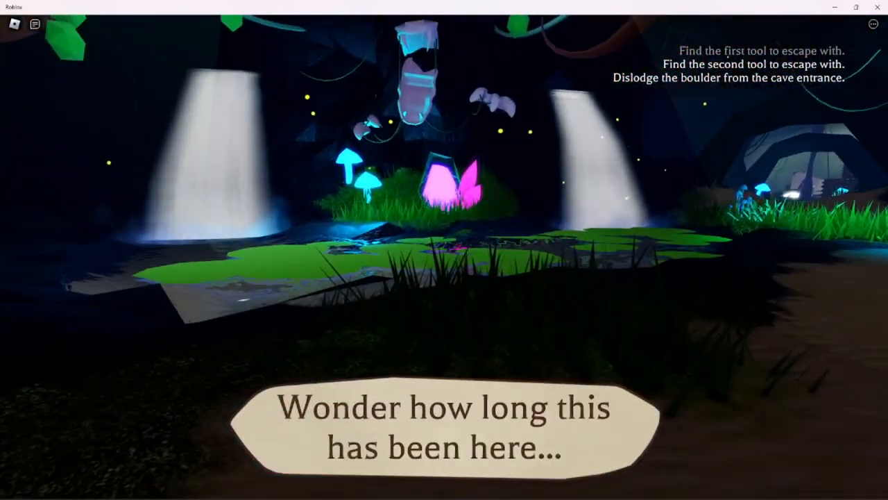
pyautogui.moveTo(444, 249)
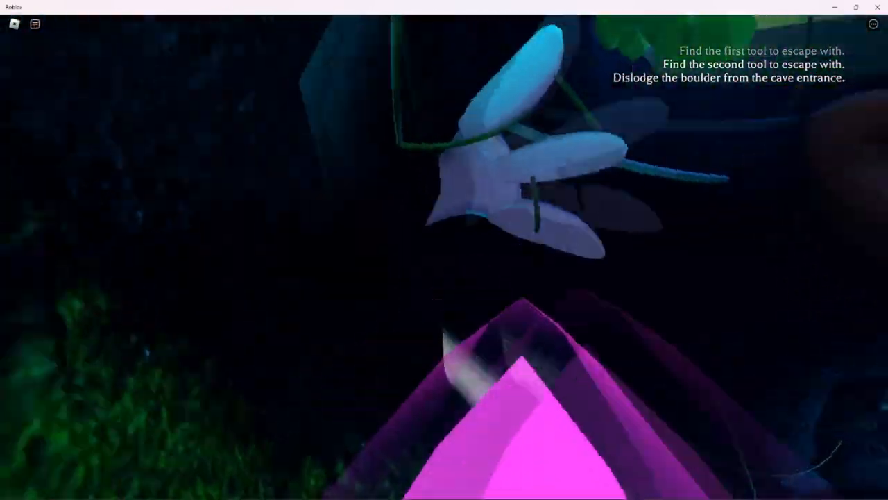
pyautogui.moveTo(444, 250)
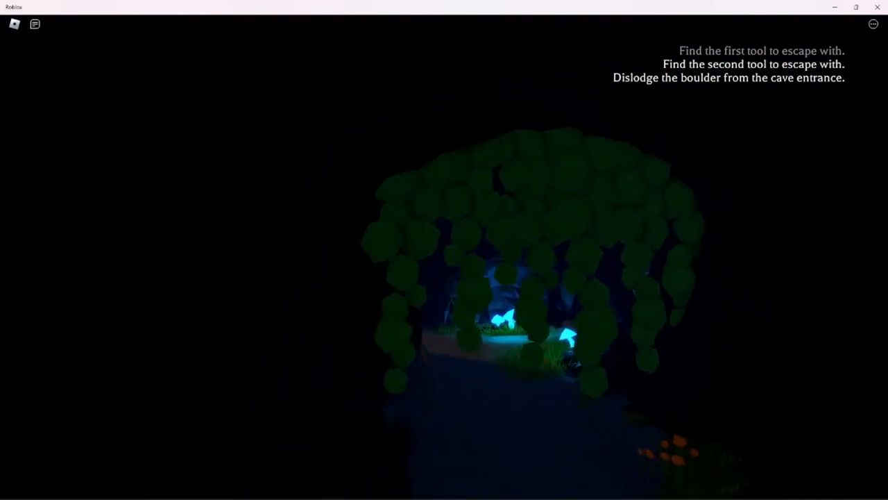
pyautogui.moveTo(444, 249)
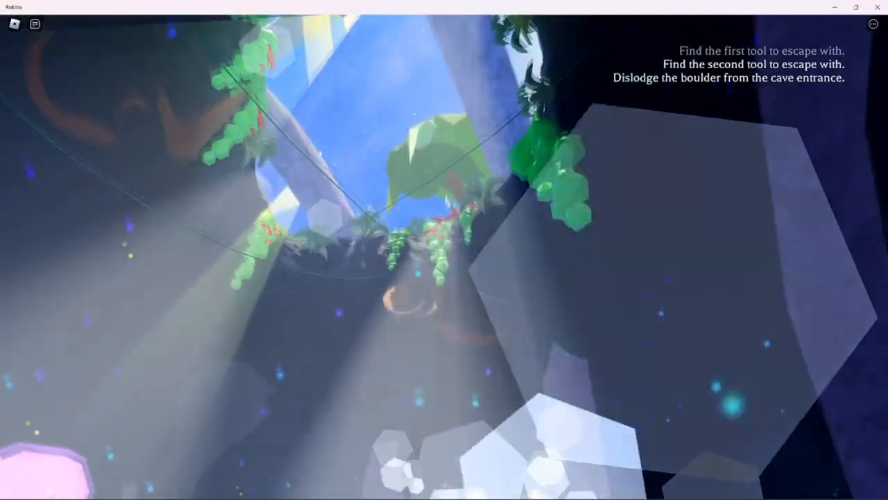
pyautogui.moveTo(444, 249)
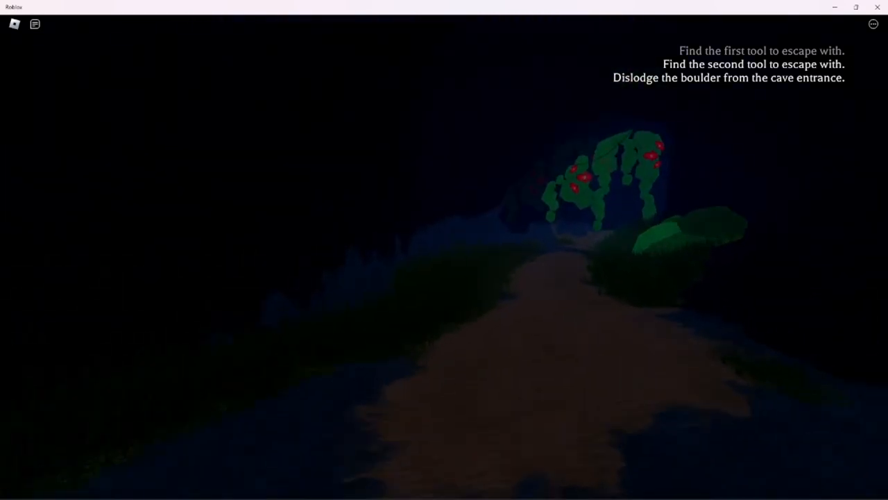
pyautogui.moveTo(444, 249)
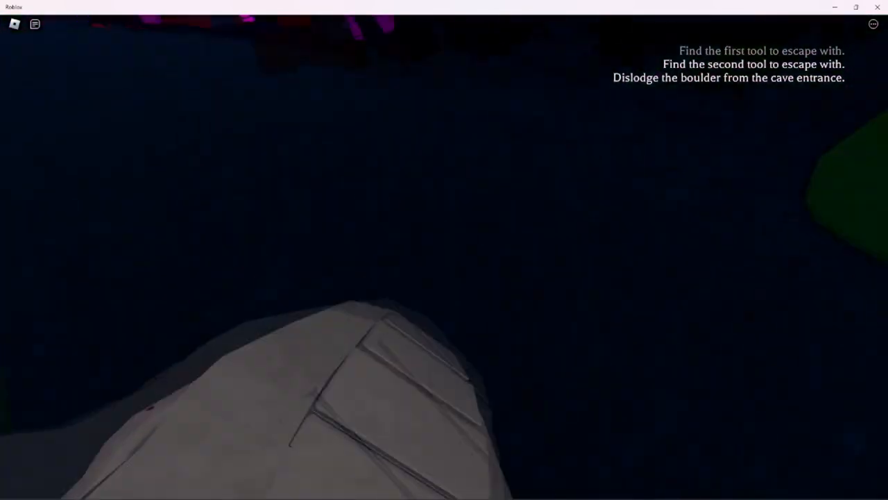
pyautogui.moveTo(444, 250)
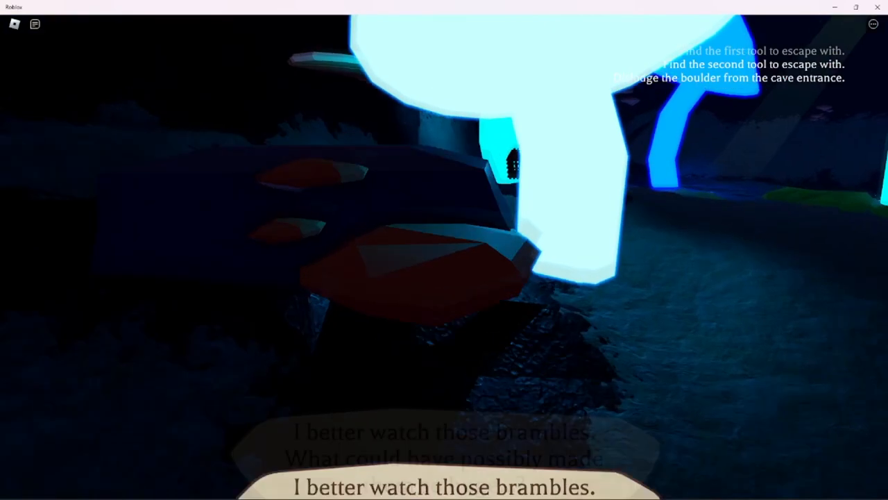
pyautogui.moveTo(444, 250)
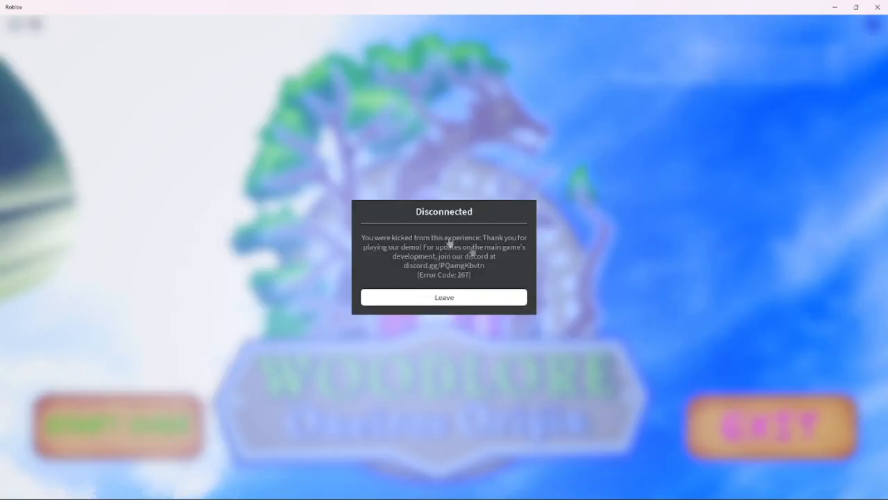
# Leave the ended session from the Disconnected dialog, returning to the demo's experience page
pyautogui.click(444, 297)
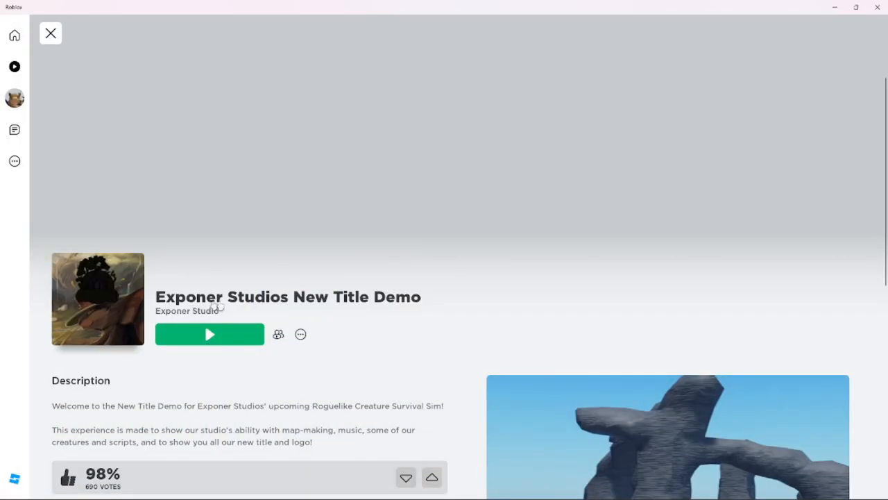
# Give the Exponer Studios New Title Demo a thumbs-up, raising its vote count to 691
pyautogui.scroll(-3)
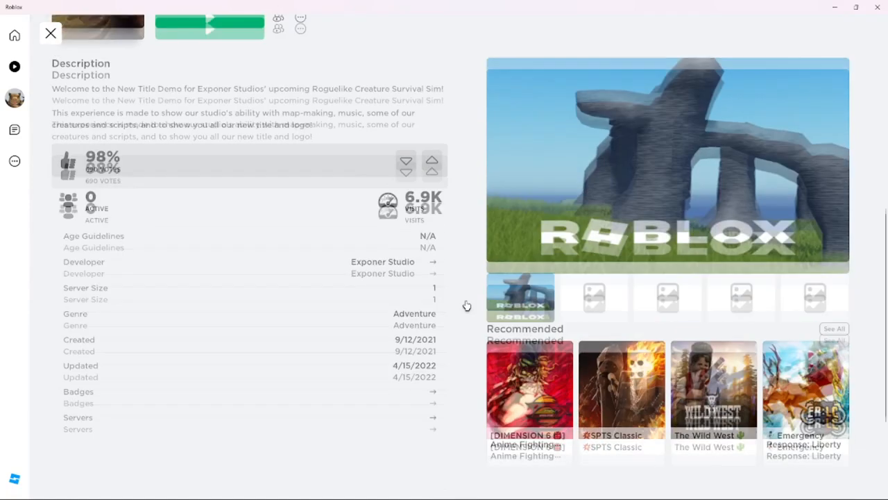
pyautogui.scroll(3)
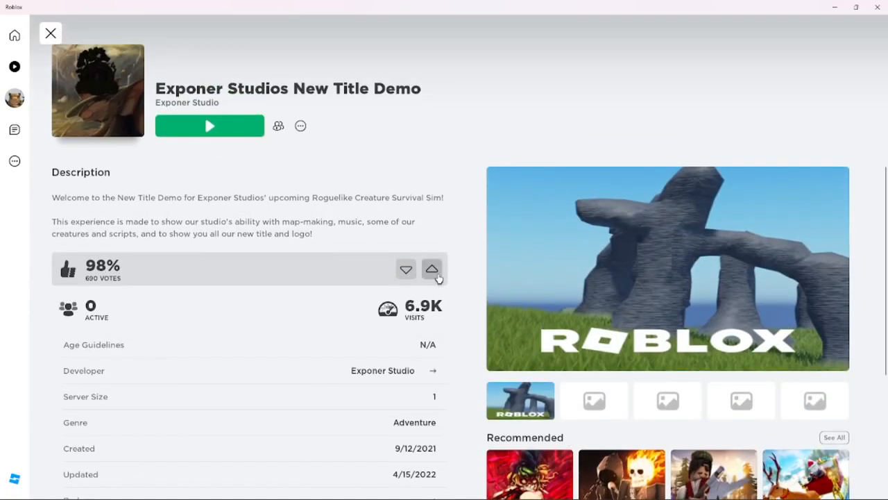
pyautogui.click(432, 270)
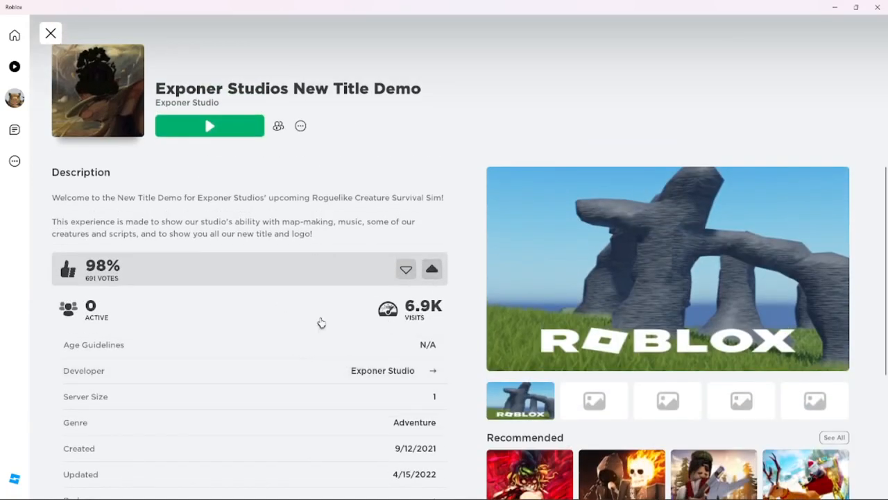
pyautogui.scroll(3)
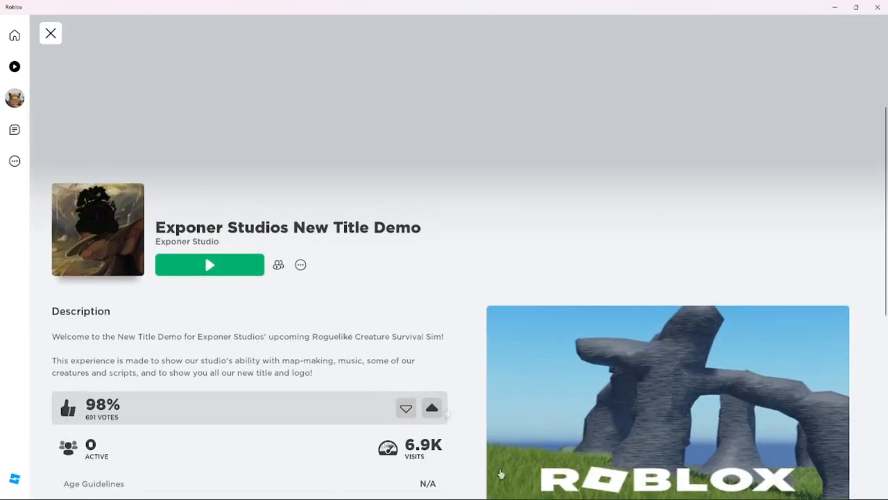